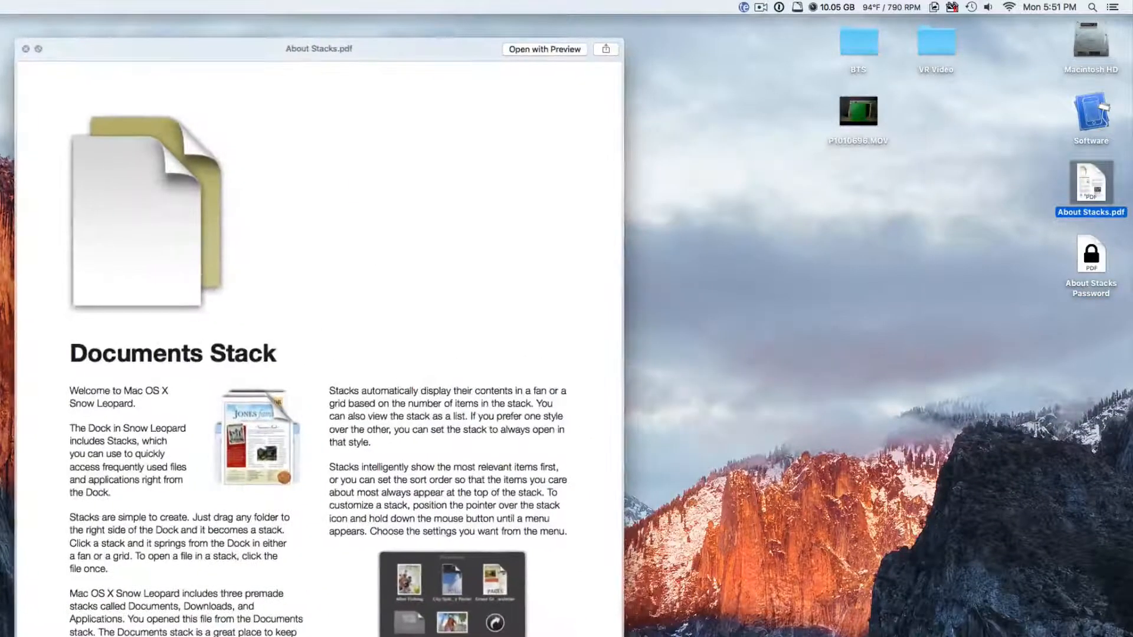
Launch Cisdem PDFPasswordRemover so its empty file list is ready
double_click(1091, 258)
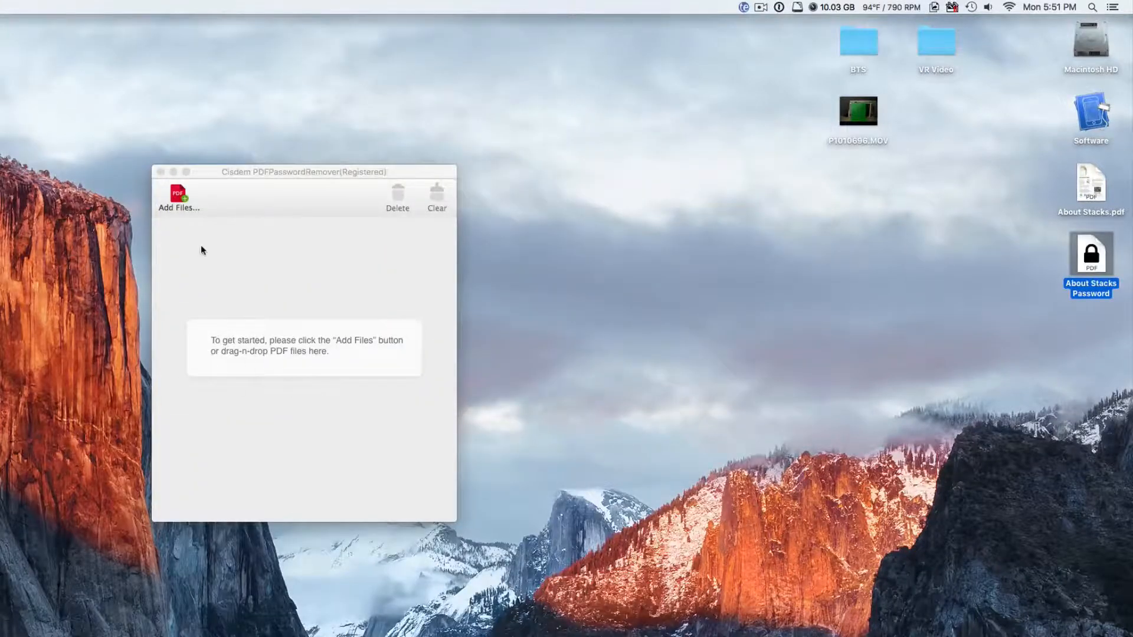
Add the locked About Stacks Password PDF from the Desktop to the file list
left_click(178, 197)
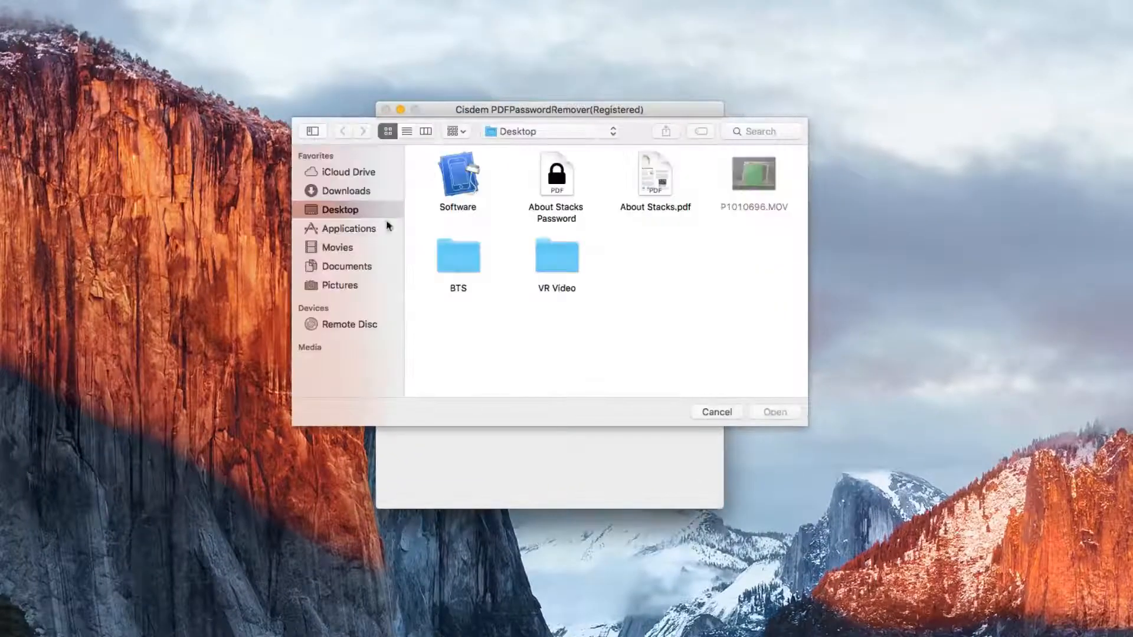
left_click(556, 175)
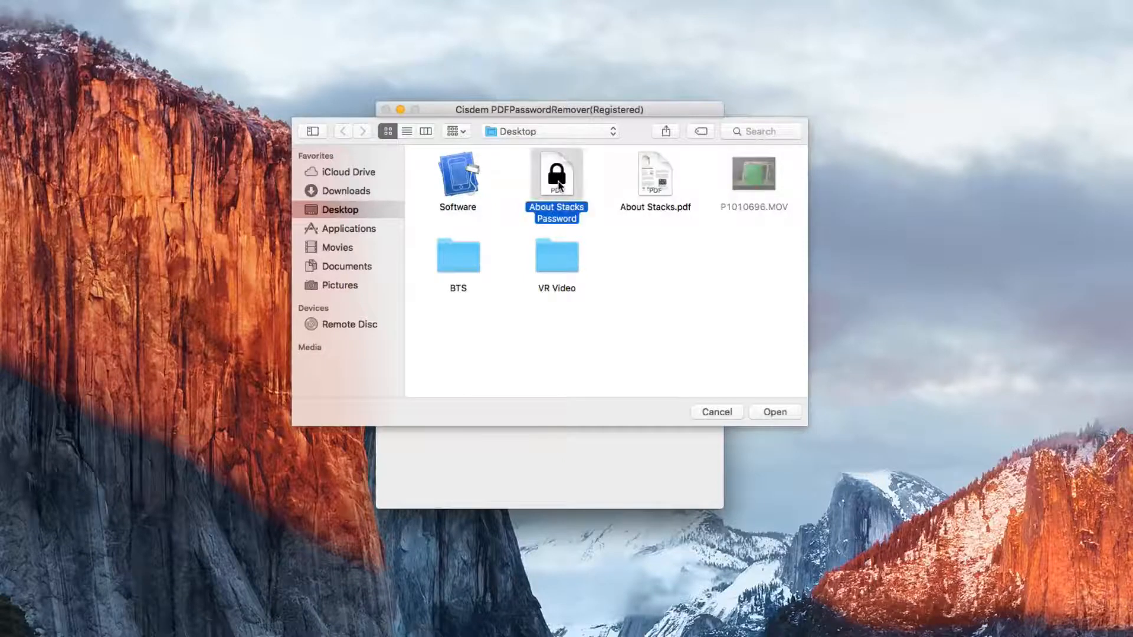
left_click(774, 412)
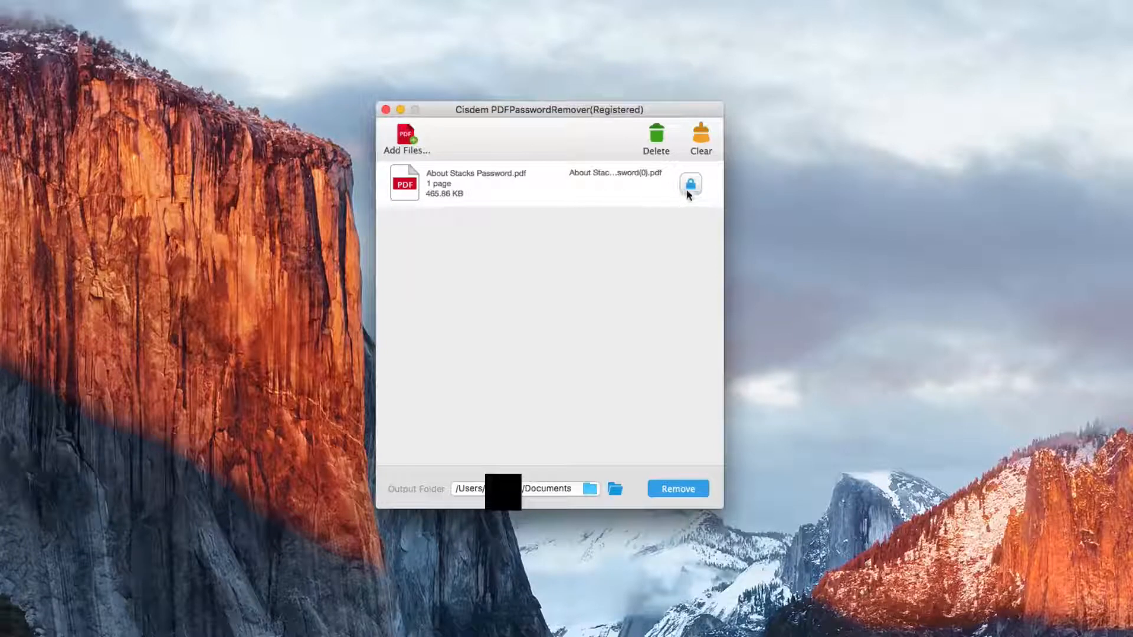
mouse_move(691, 185)
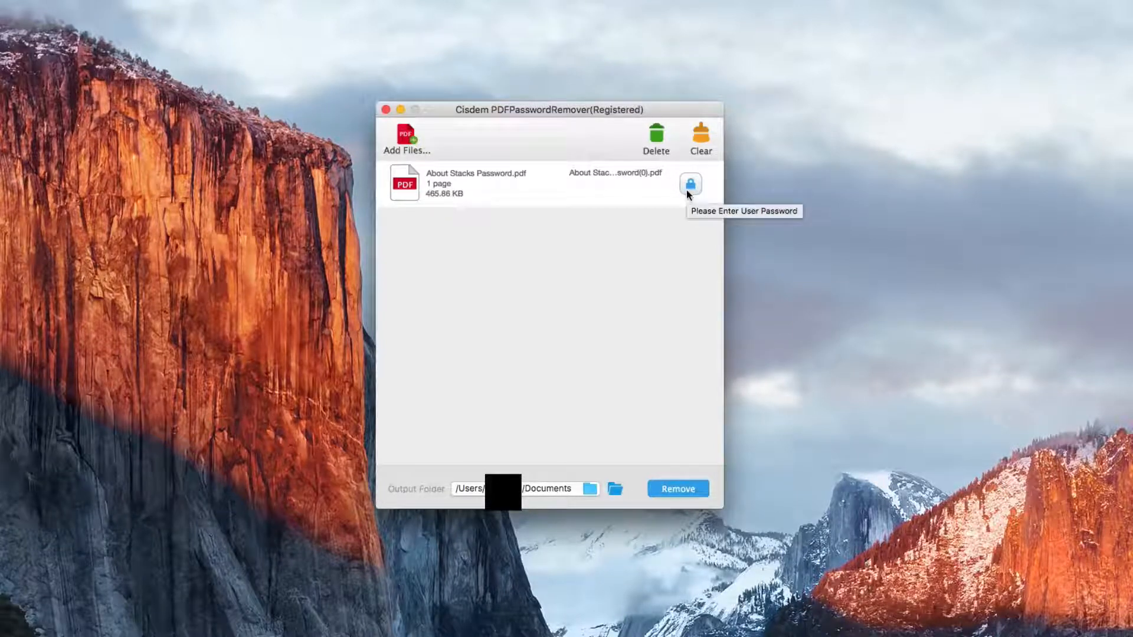
Enter the user password for About Stacks Password.pdf and remove it, saving to Documents
left_click(690, 185)
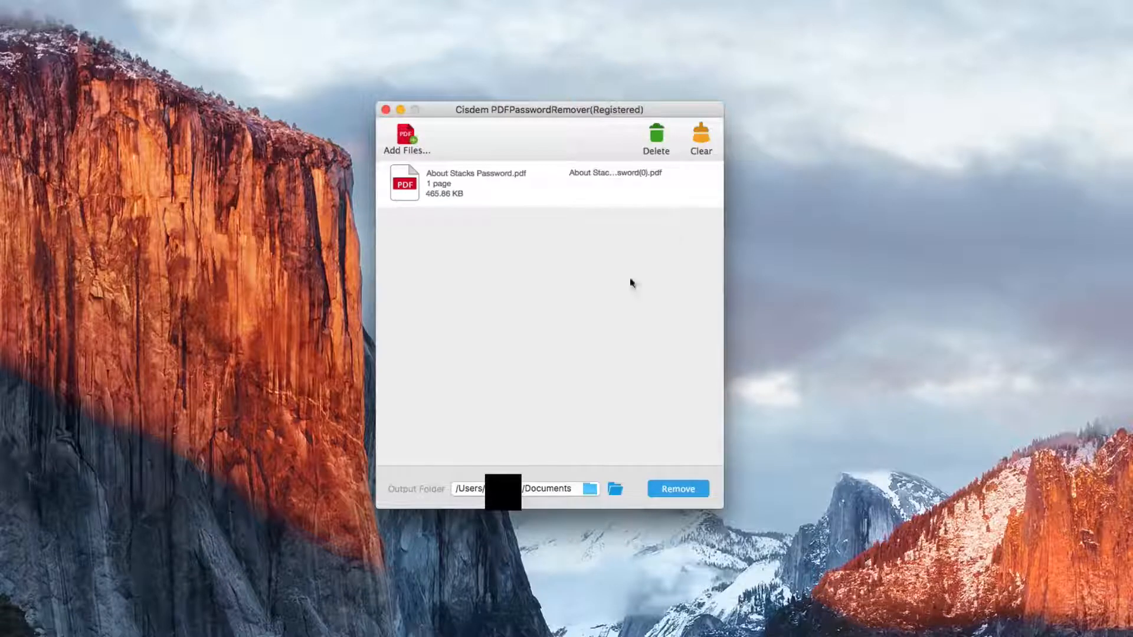
mouse_move(545, 370)
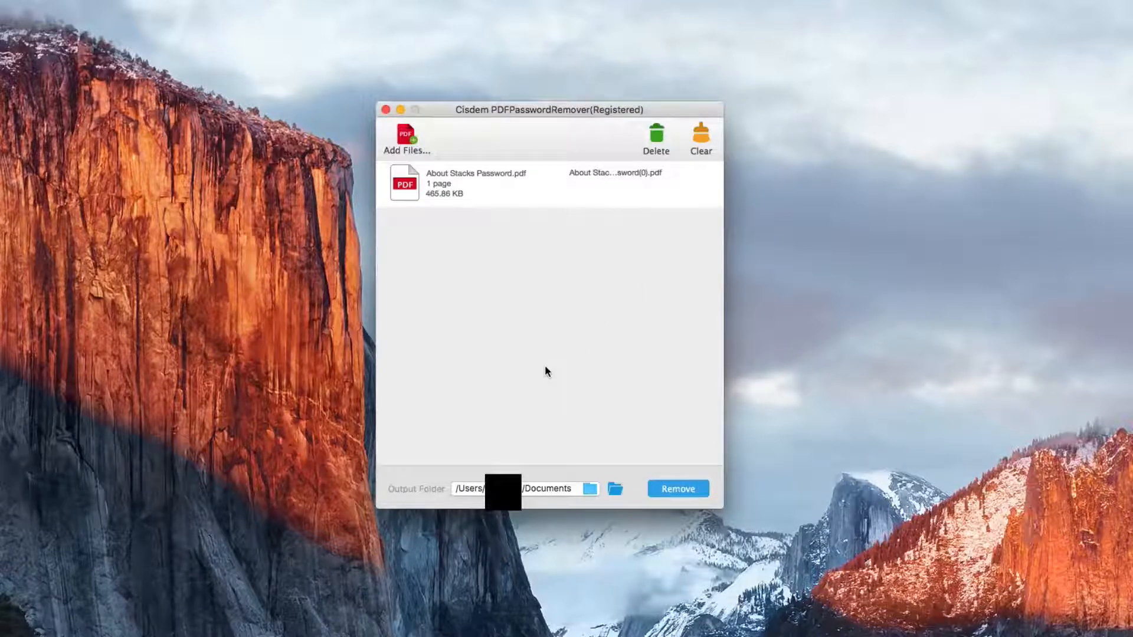
left_click(677, 489)
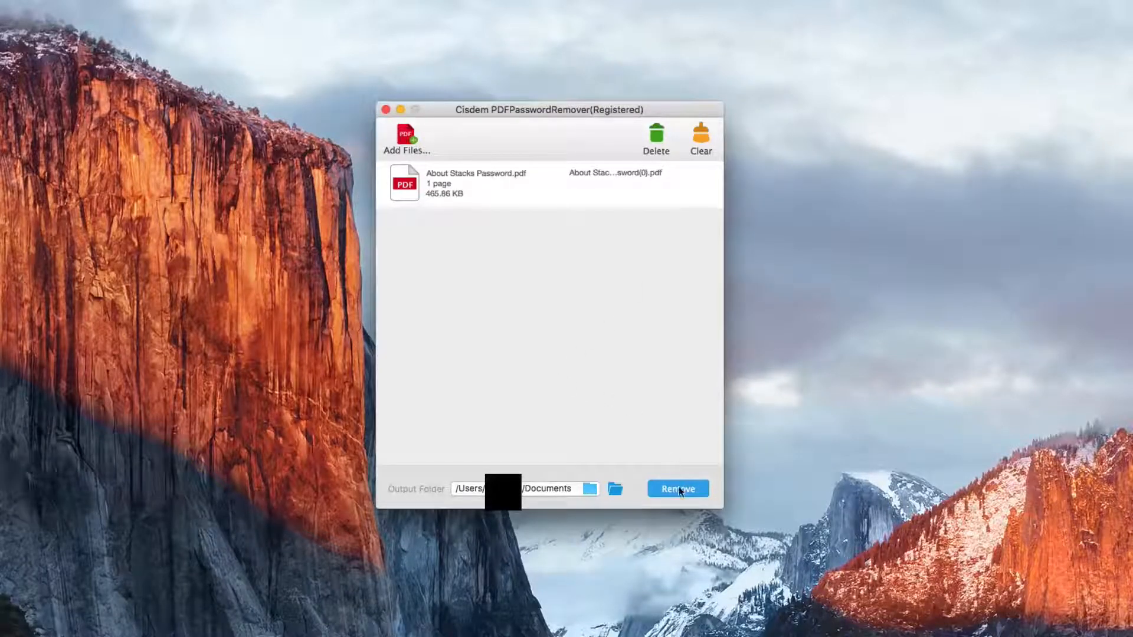
left_click(677, 489)
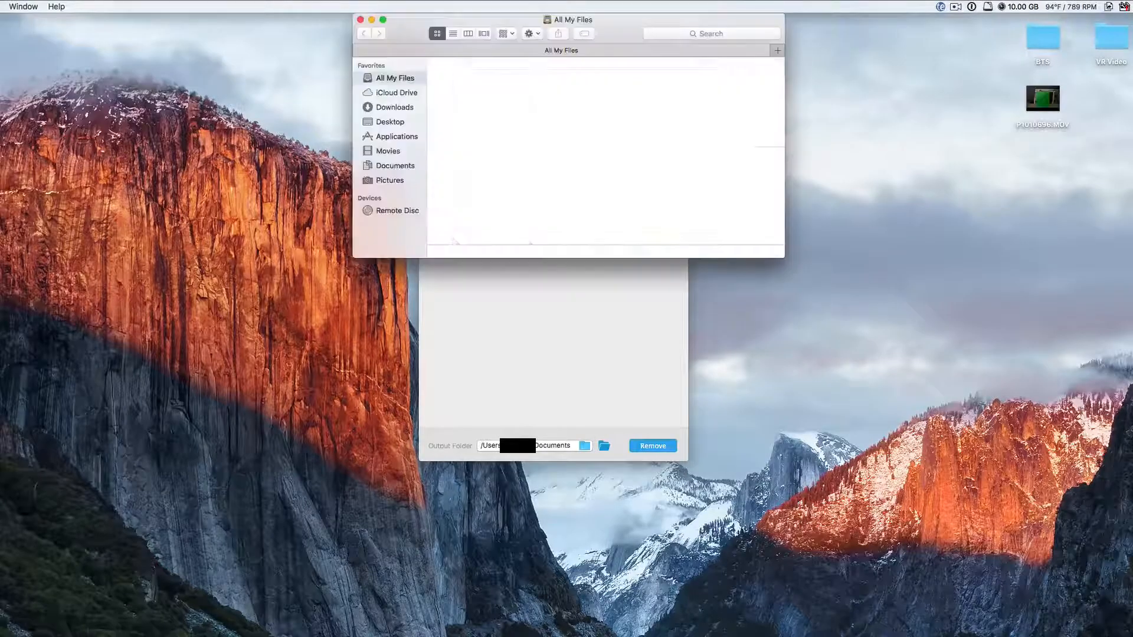
Check the output file in the Finder window
left_click(396, 166)
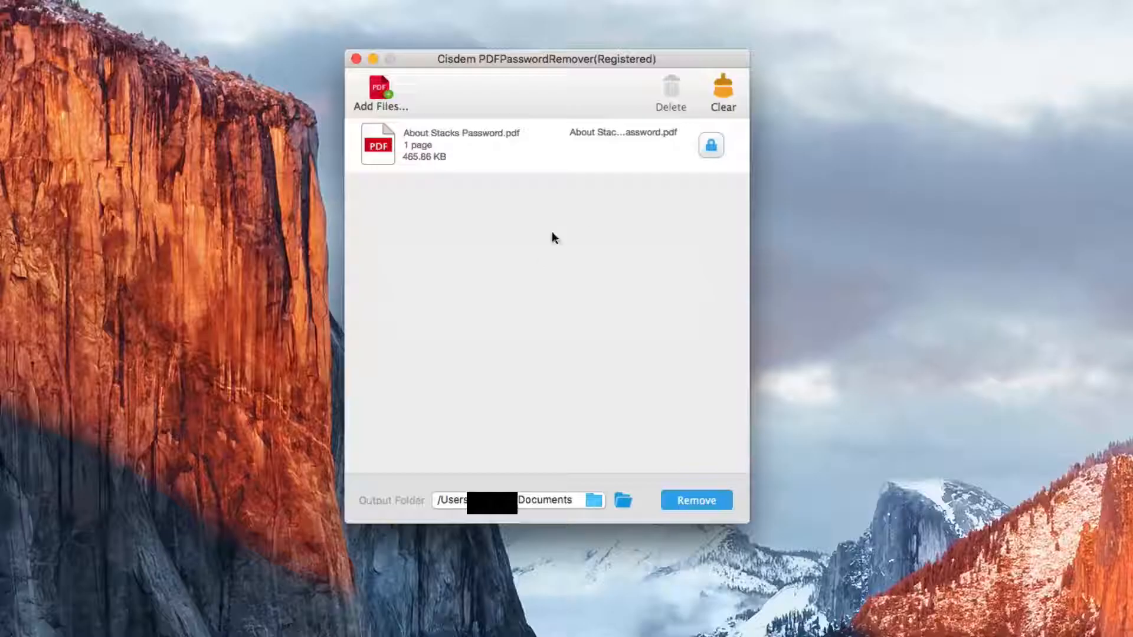
mouse_move(594, 212)
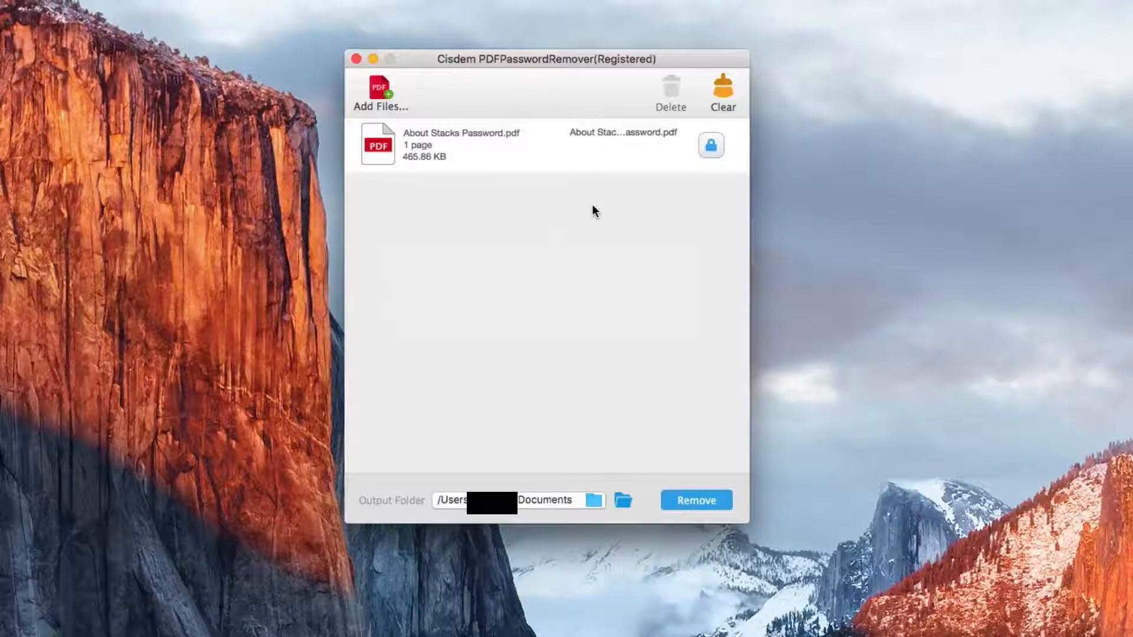
Open the forgotten-password recovery options for About Stacks Password.pdf
left_click(711, 145)
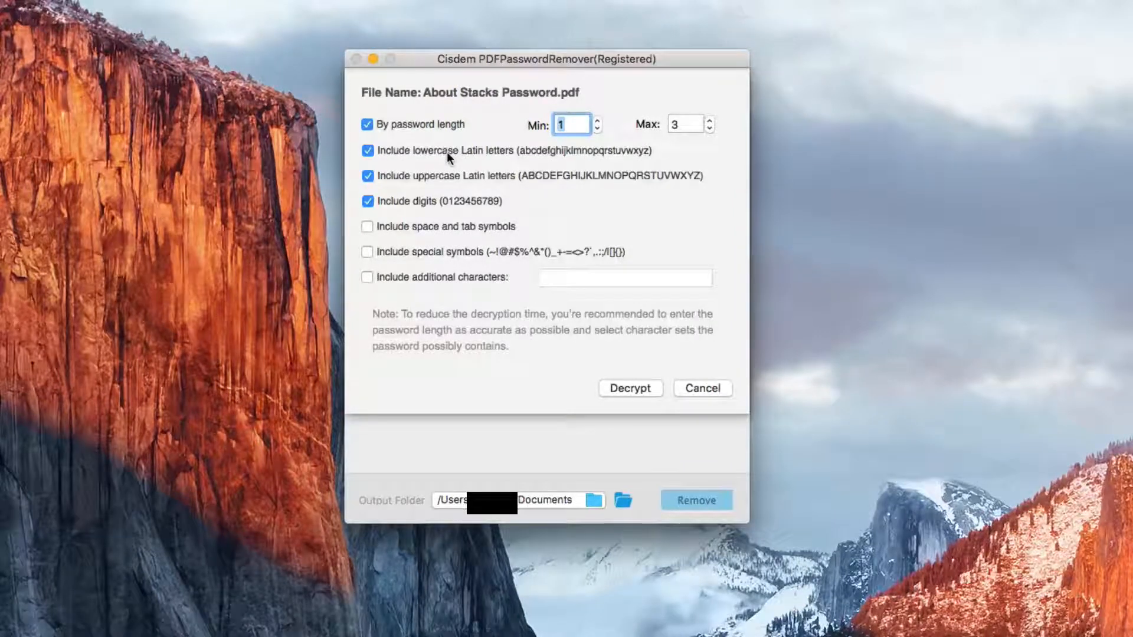
mouse_move(723, 126)
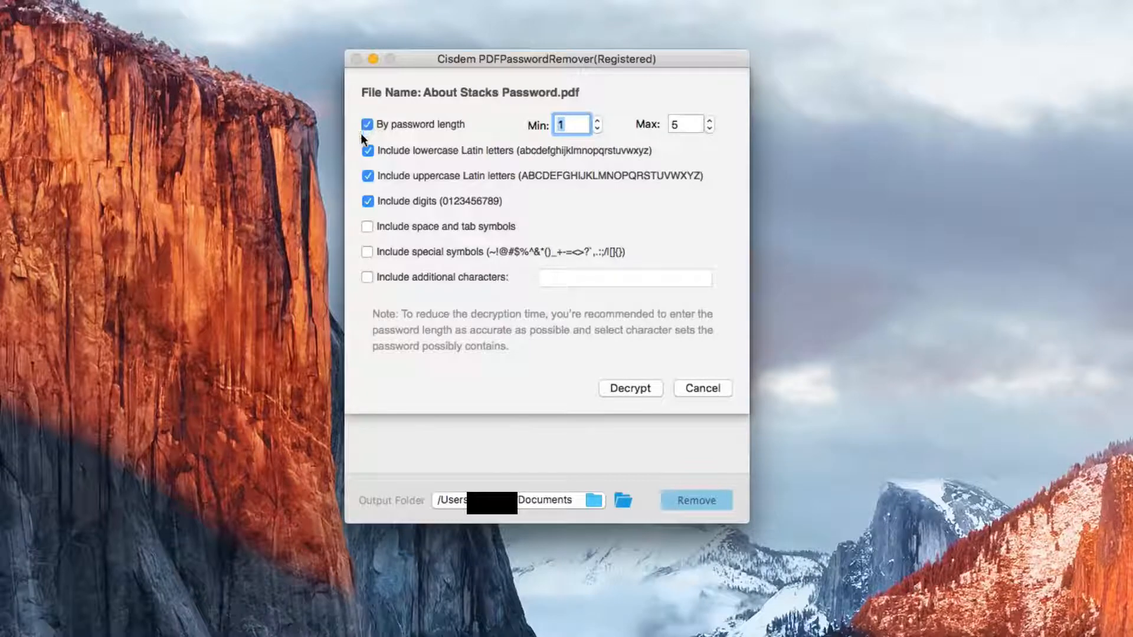
Limit guesses to digits only, lengths 1–5, and decrypt the PDF's password
left_click(367, 150)
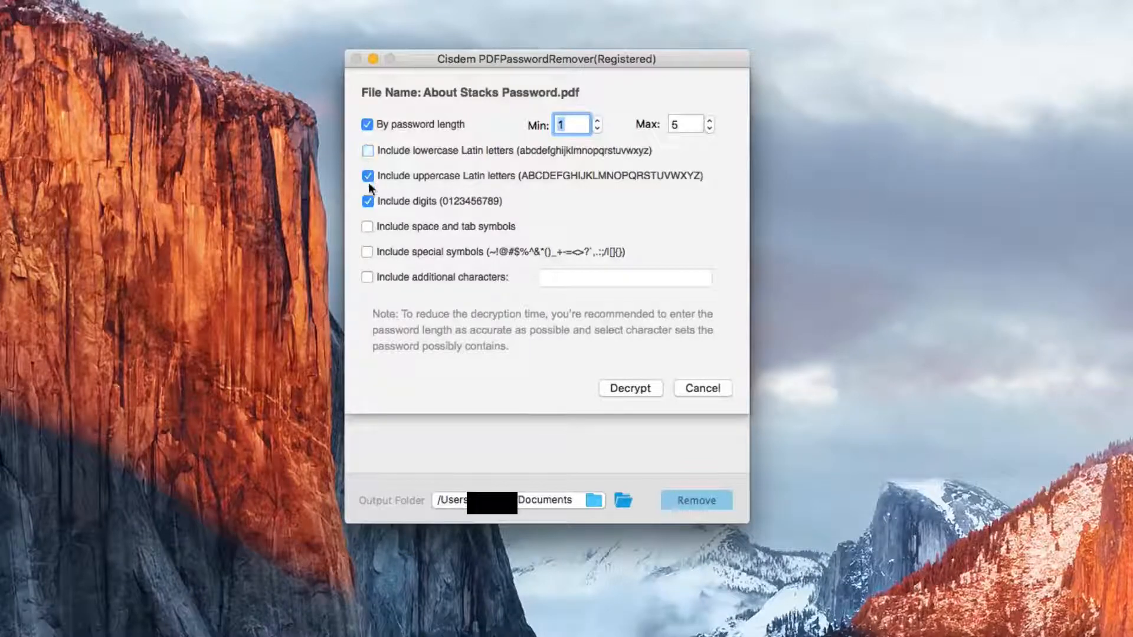
left_click(367, 176)
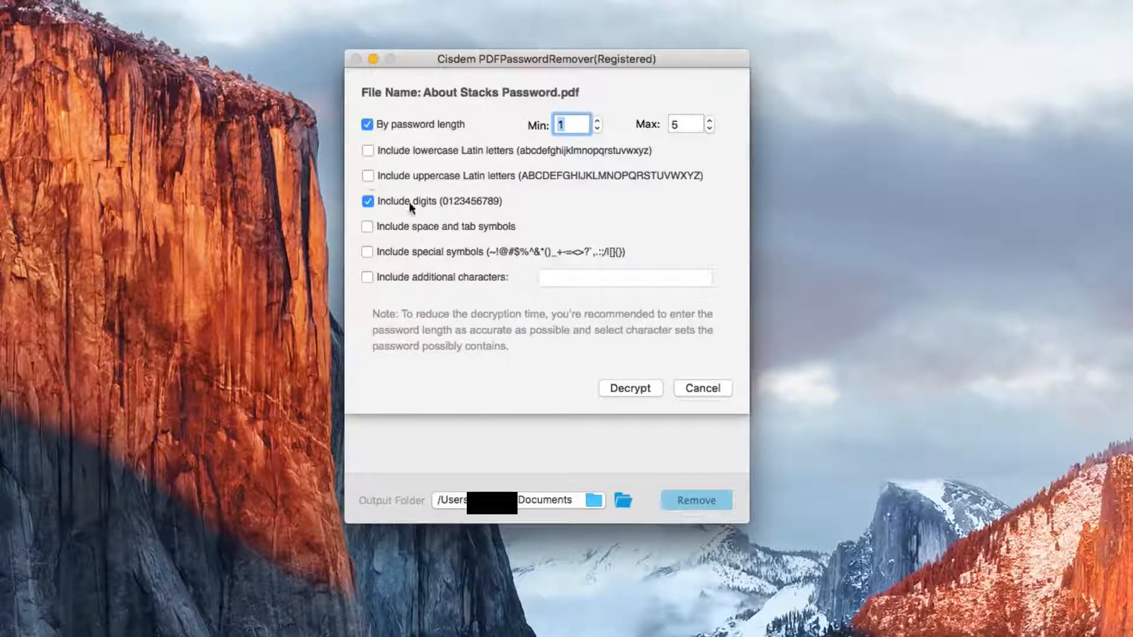
mouse_move(526, 382)
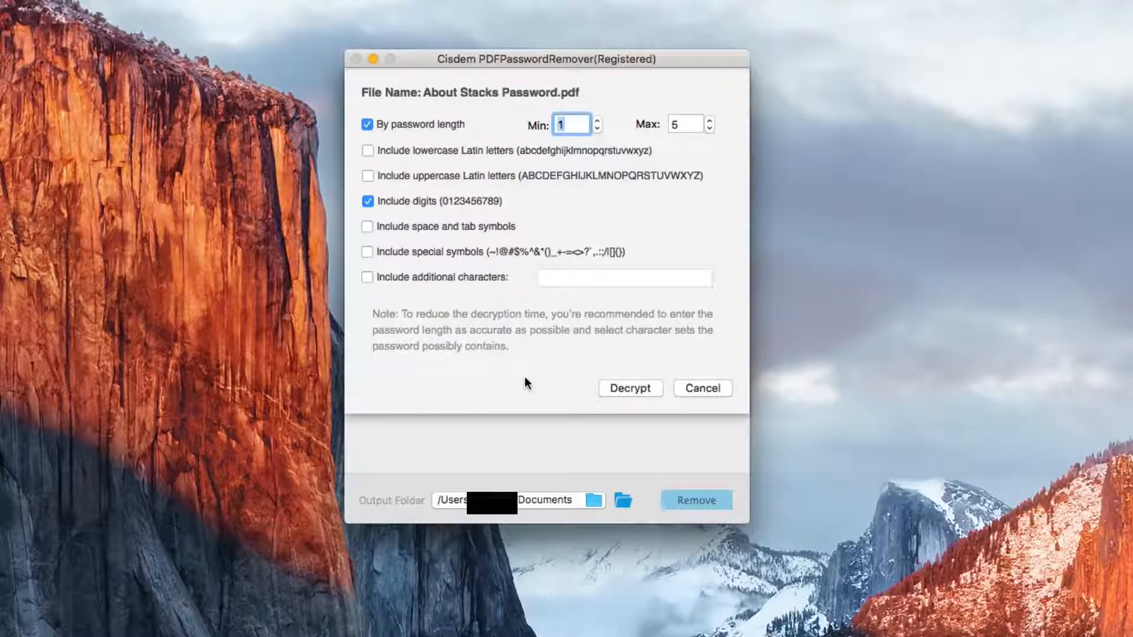
mouse_move(579, 396)
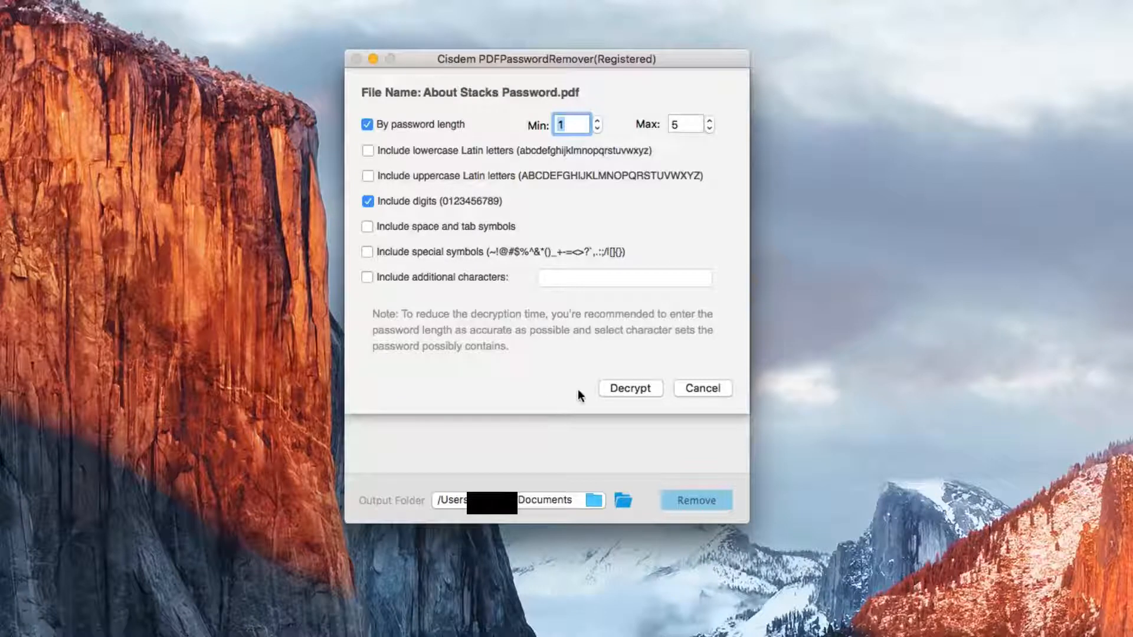
left_click(630, 388)
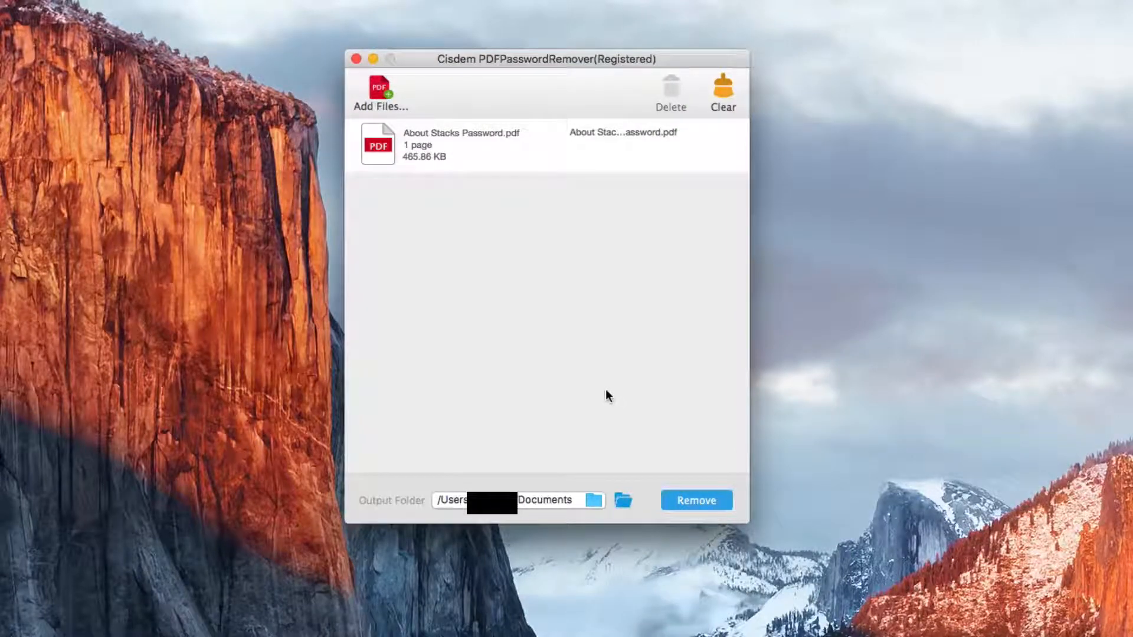
Save the unlocked PDF to Documents and show the Documents folder in Finder
left_click(696, 501)
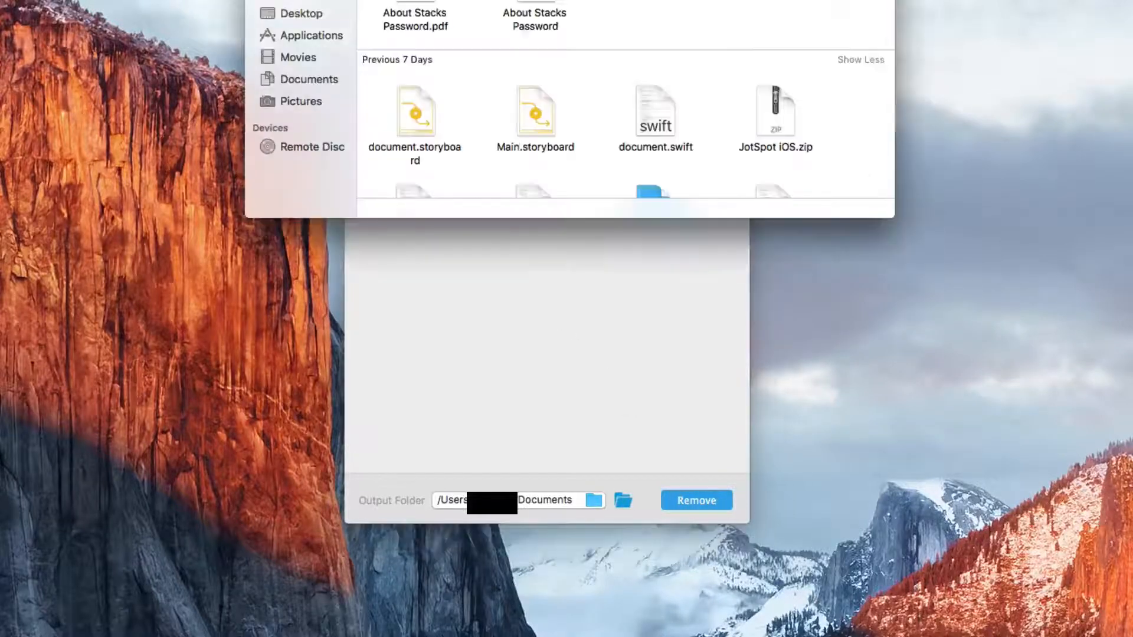
left_click(308, 79)
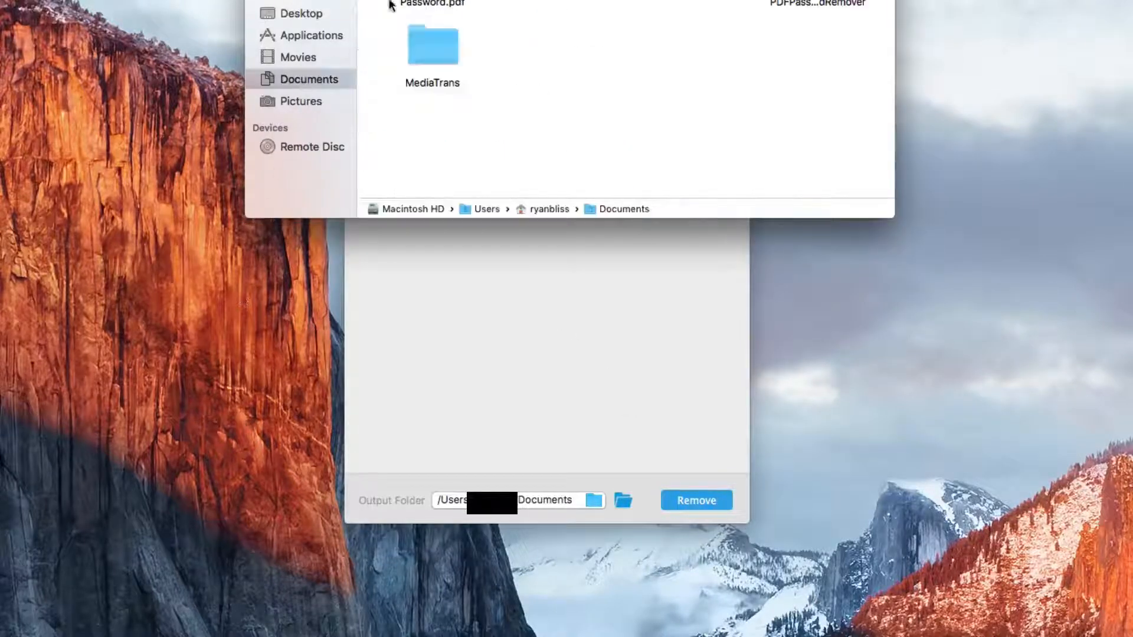